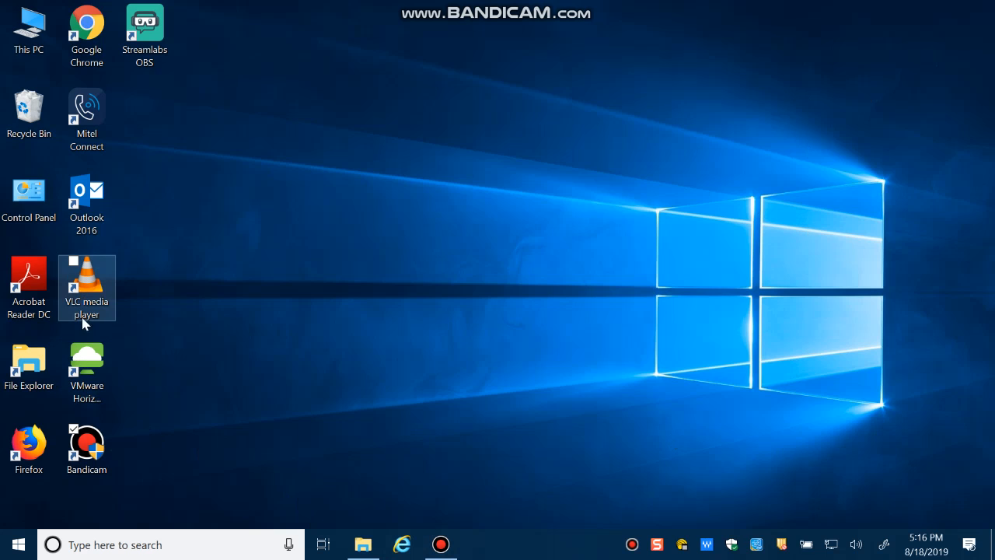
mouse_move(95, 81)
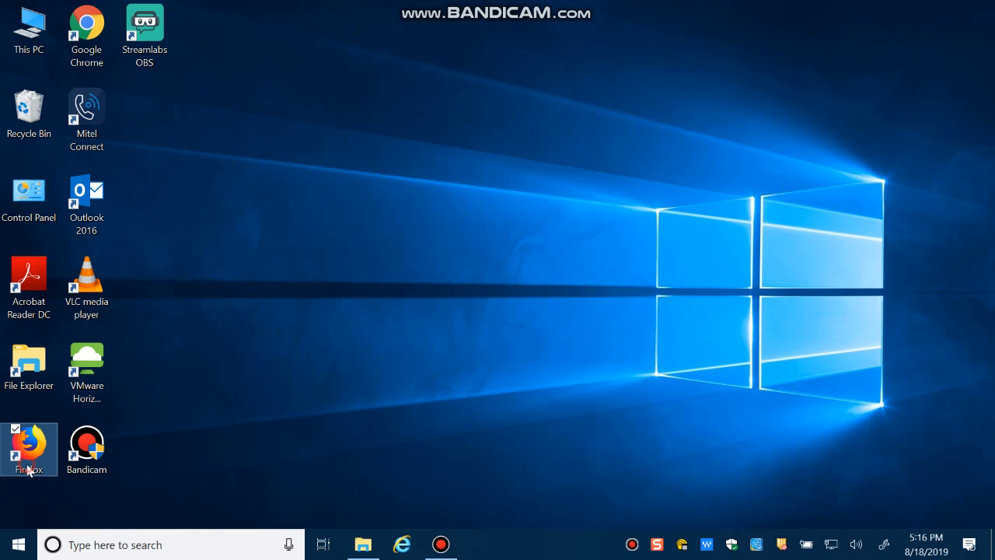
Step: Launch Firefox from the desktop shortcut and start a fresh blank tab
double_click(29, 449)
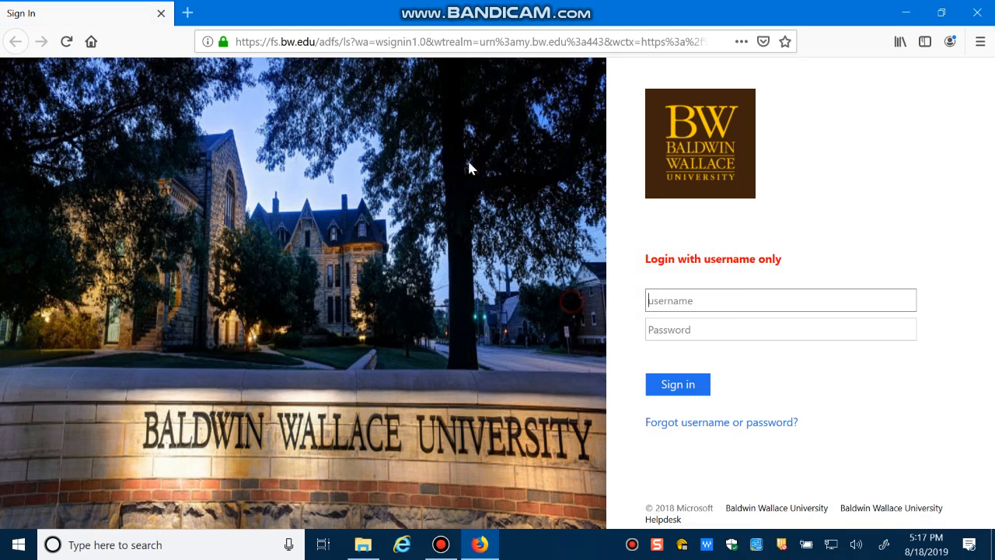
click(188, 13)
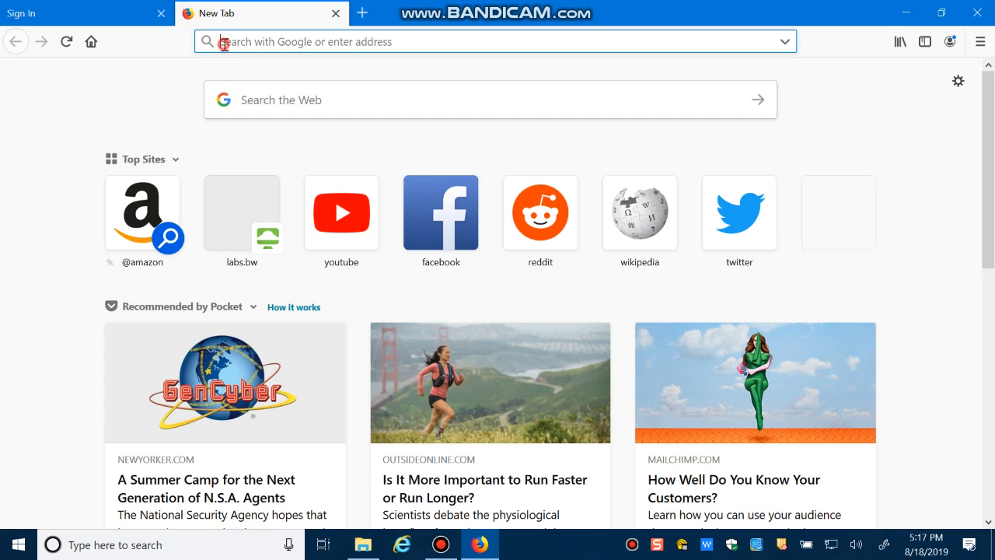
Step: Navigate the new tab to labs.bw.edu/ via the address bar
click(156, 13)
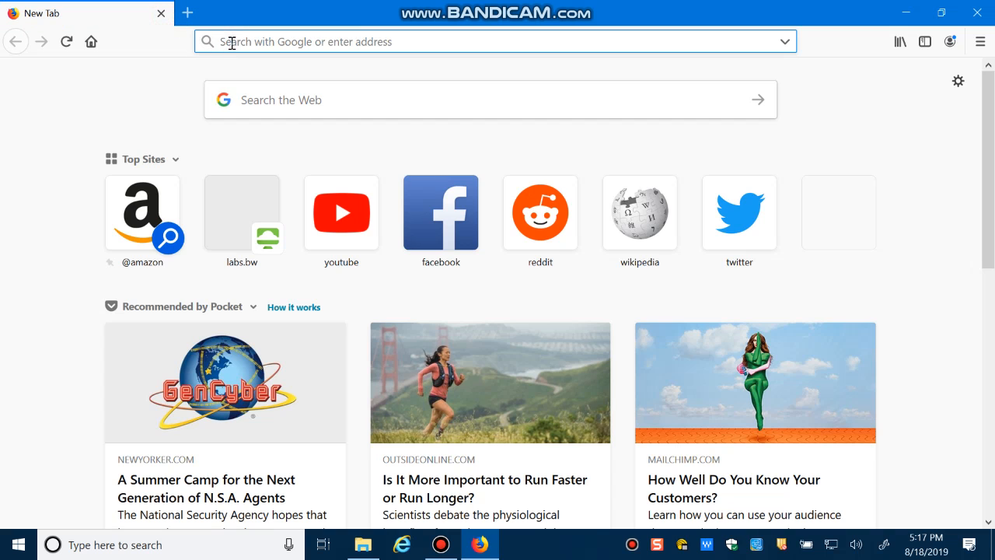
text(labs.bw.edu/)
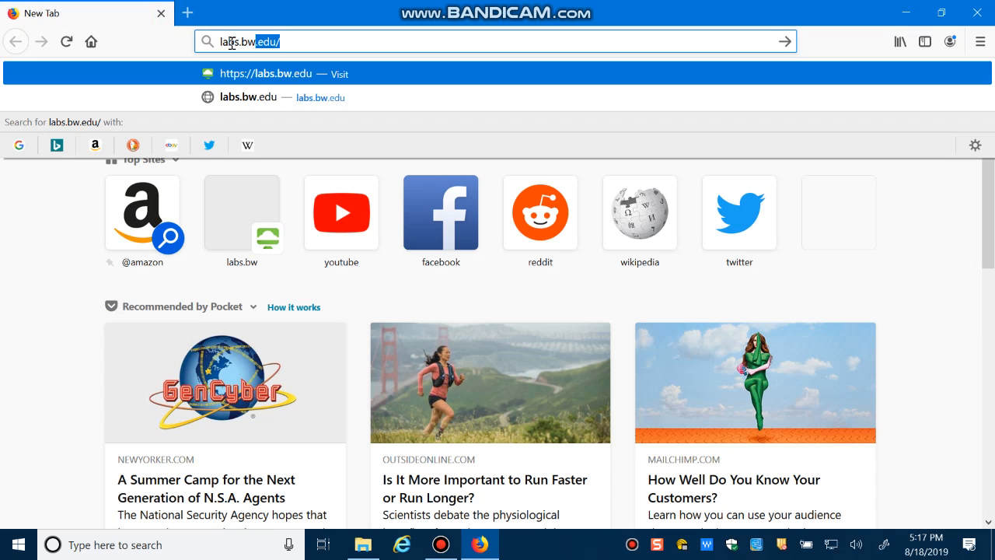
mouse_move(601, 162)
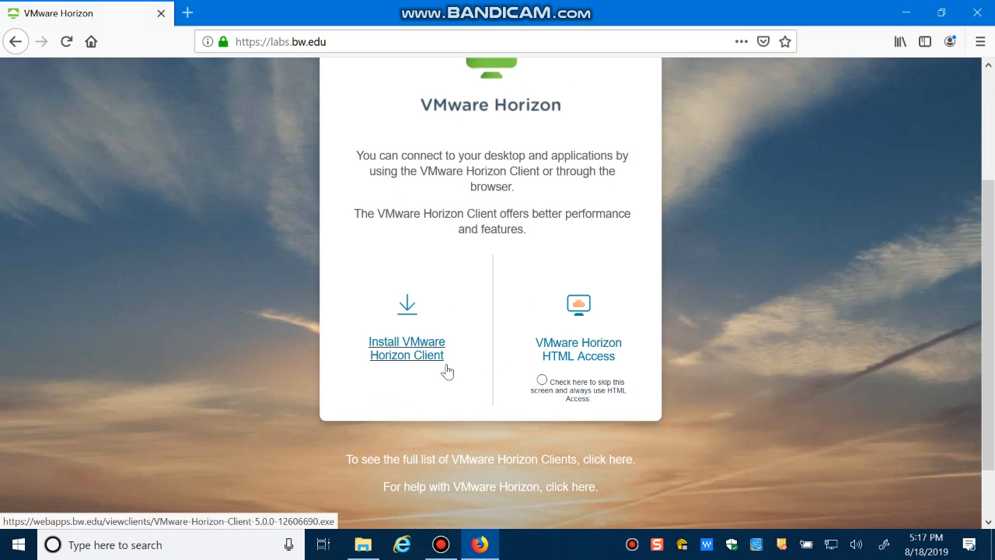
mouse_move(413, 377)
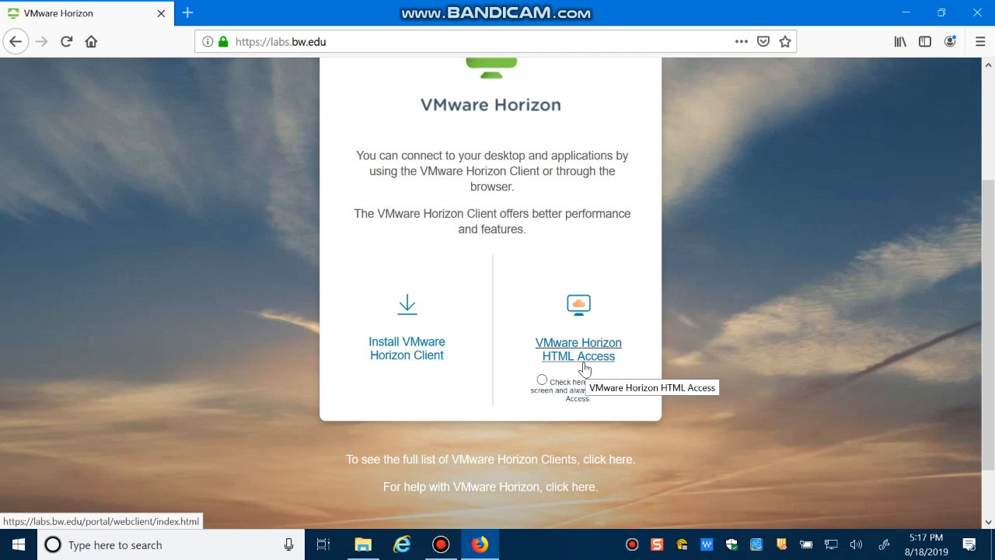
mouse_move(555, 351)
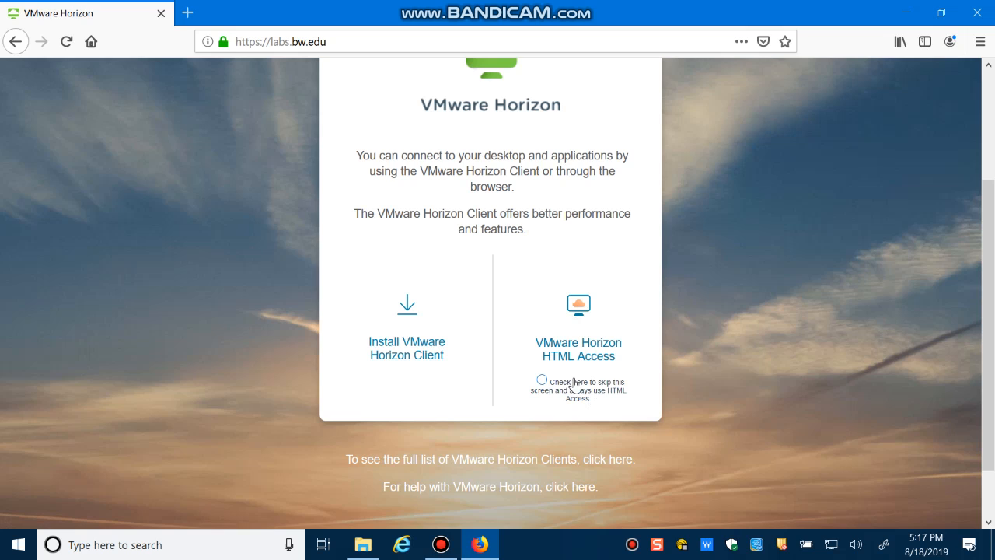
mouse_move(532, 224)
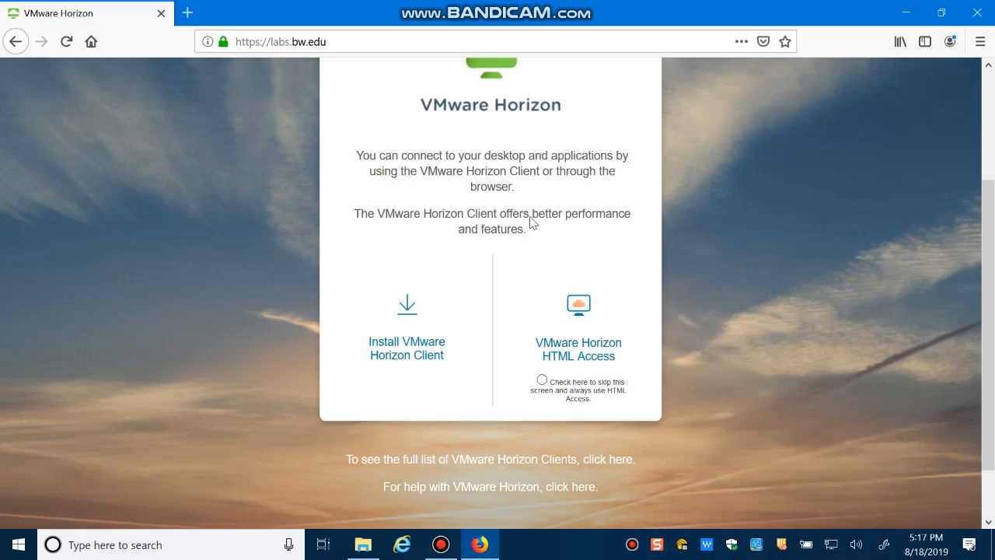
mouse_move(531, 243)
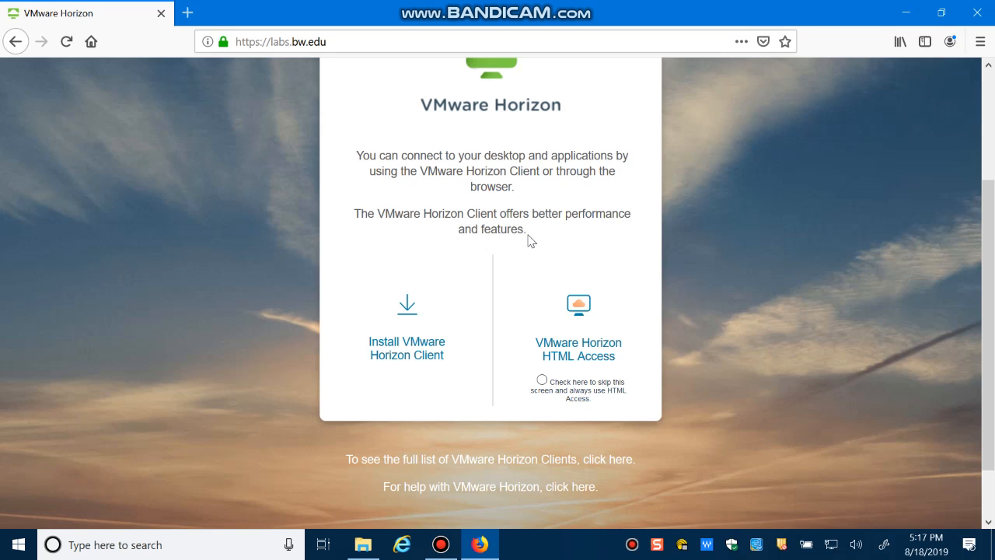
mouse_move(355, 394)
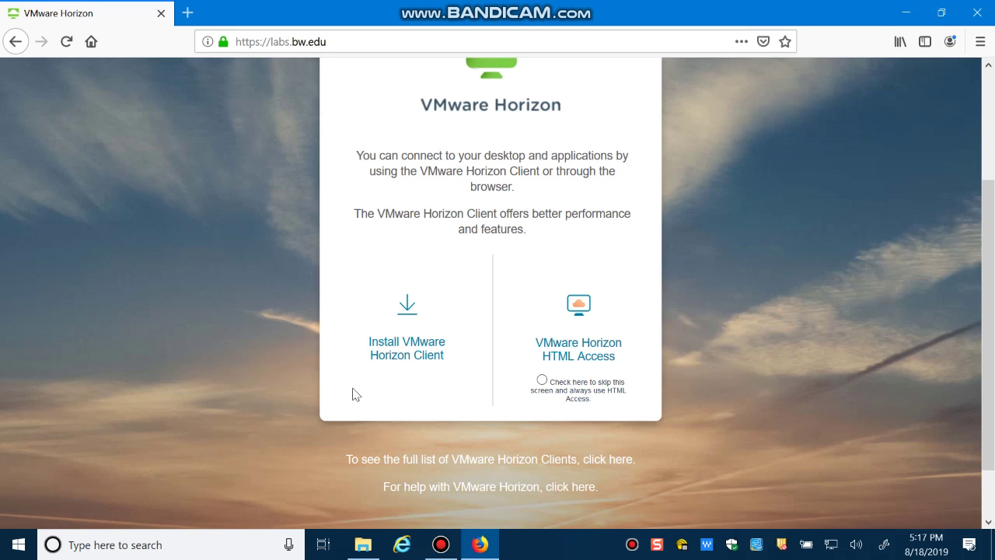
mouse_move(397, 364)
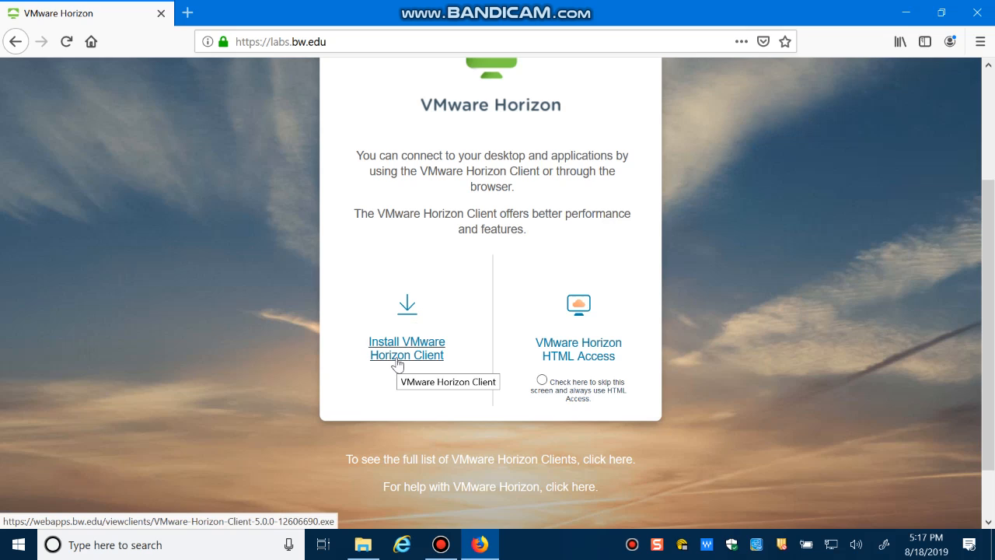
mouse_move(416, 359)
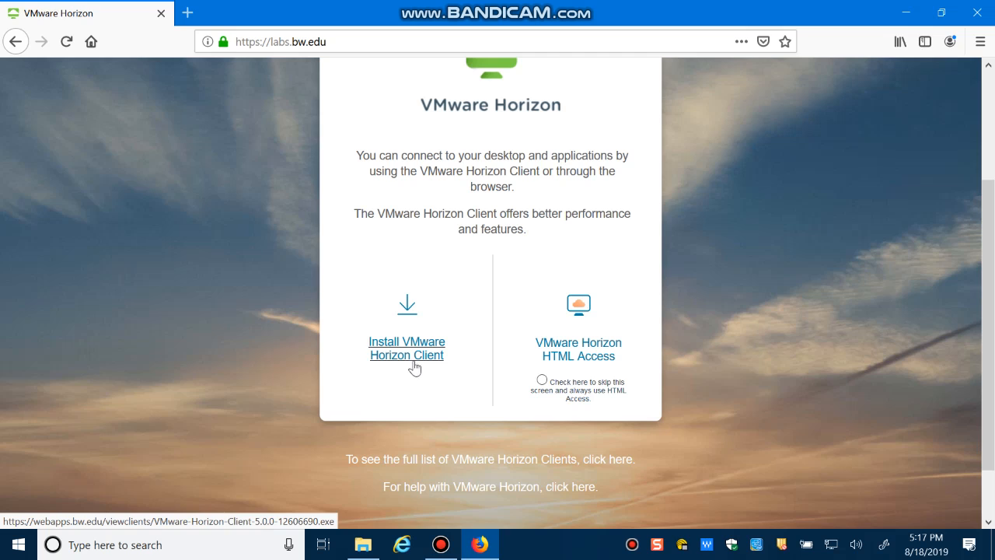
mouse_move(439, 354)
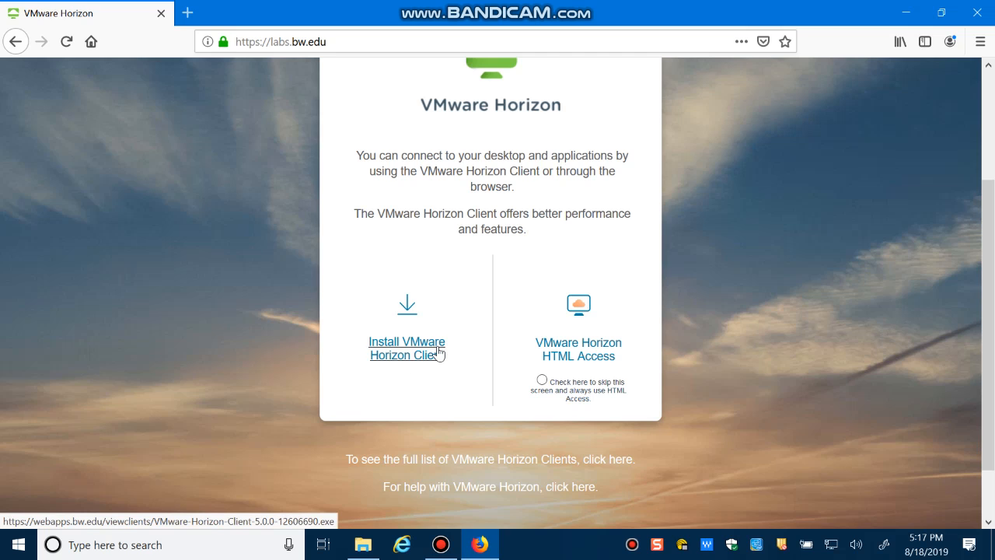
mouse_move(406, 378)
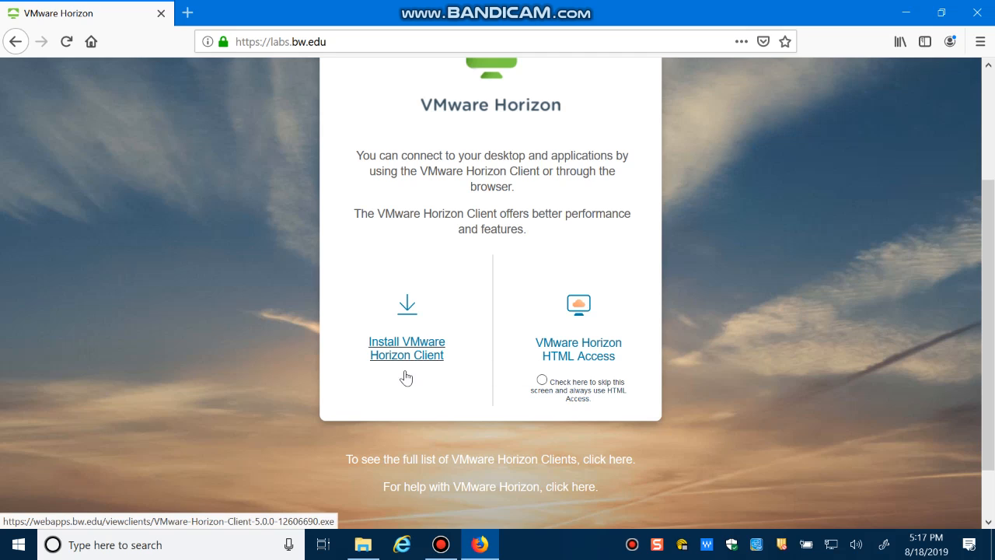
mouse_move(409, 383)
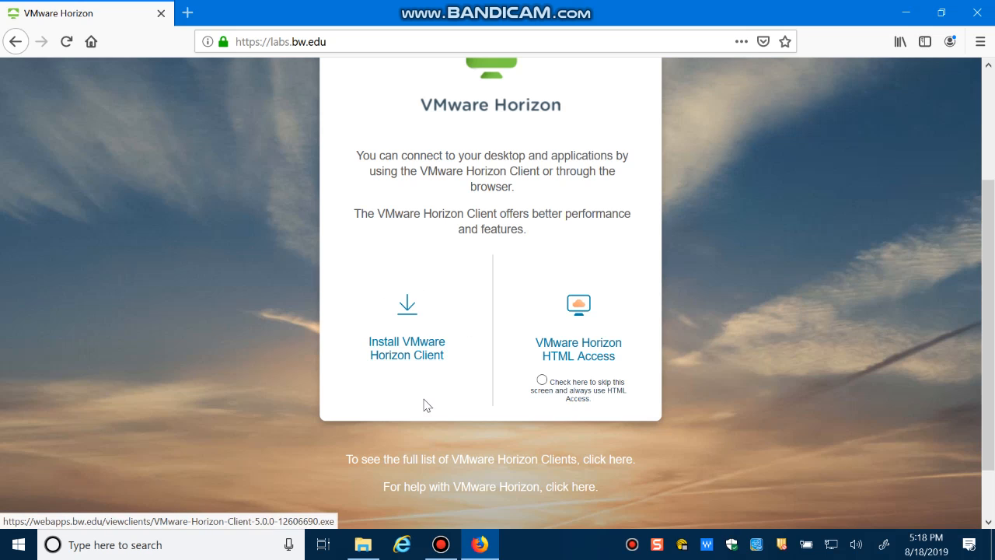
mouse_move(389, 406)
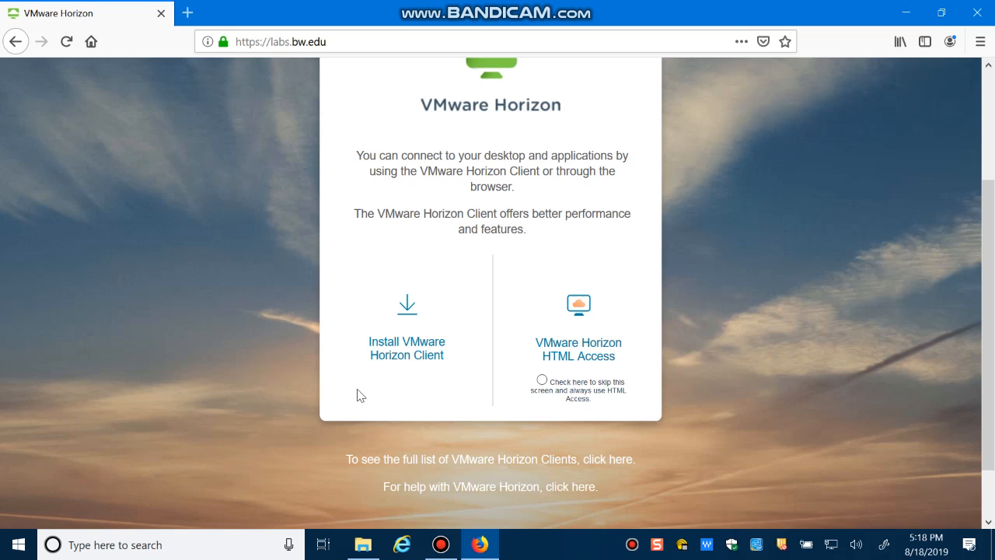
mouse_move(797, 174)
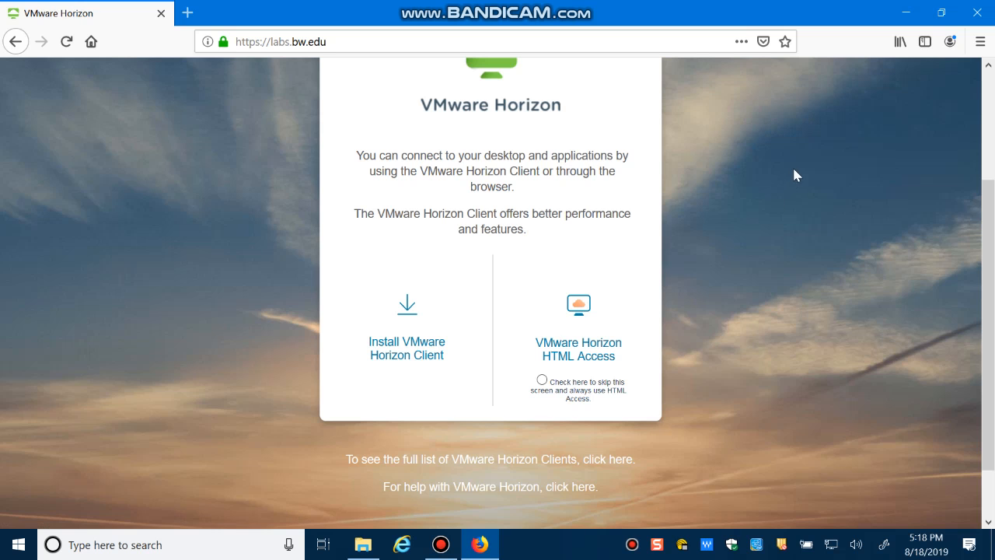
mouse_move(909, 12)
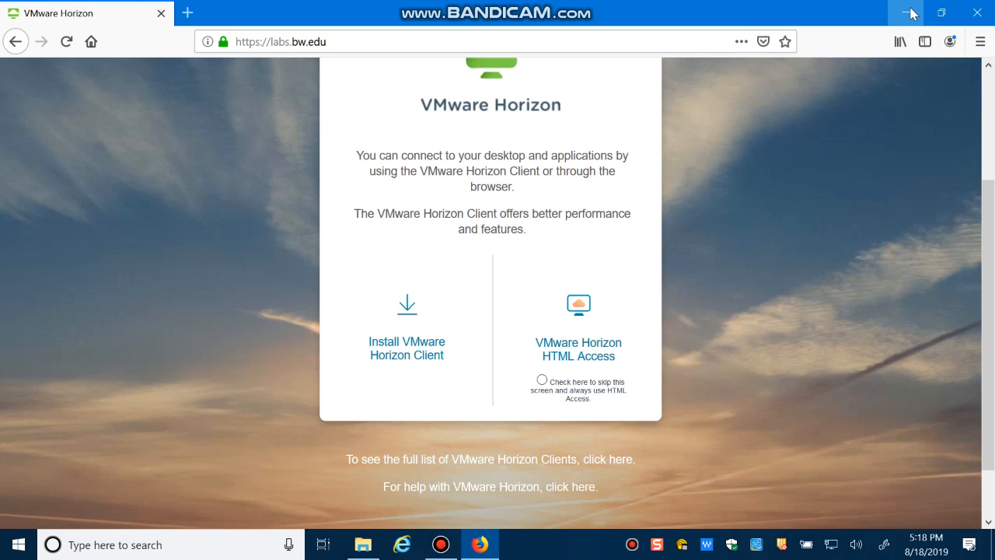
Step: Minimize Firefox so the Windows desktop and its shortcuts are visible
click(978, 12)
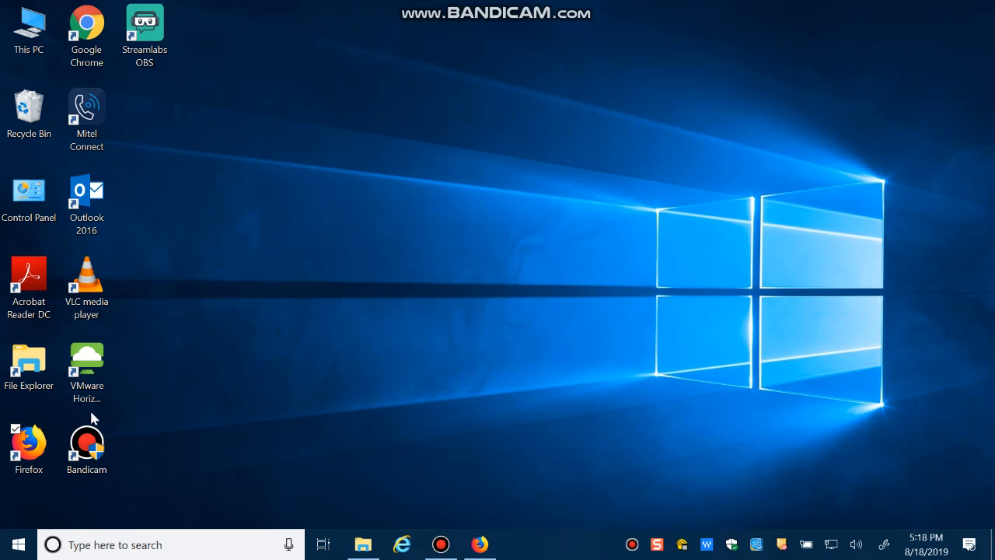
Step: Start VMware Horizon Client and connect to the labs.bw.edu server
click(87, 366)
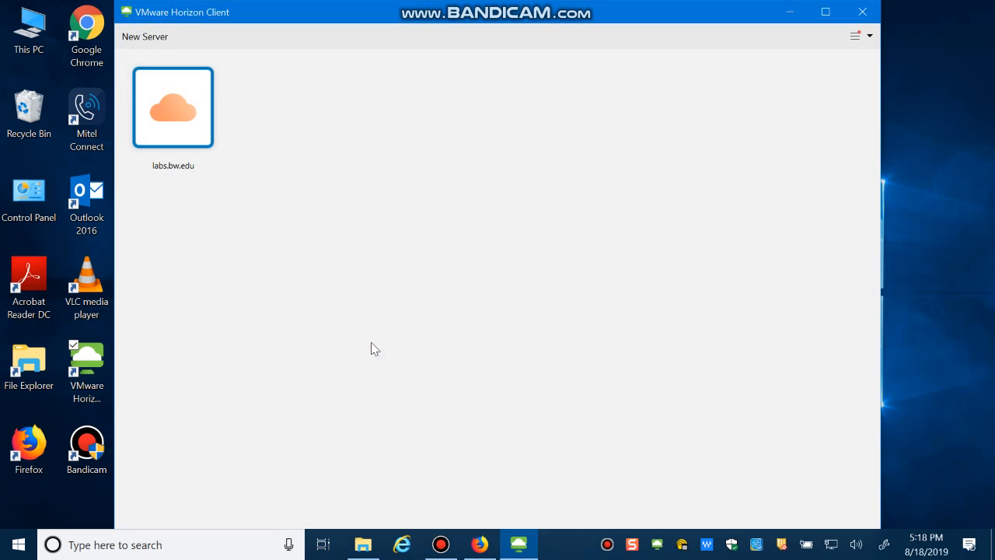
mouse_move(370, 383)
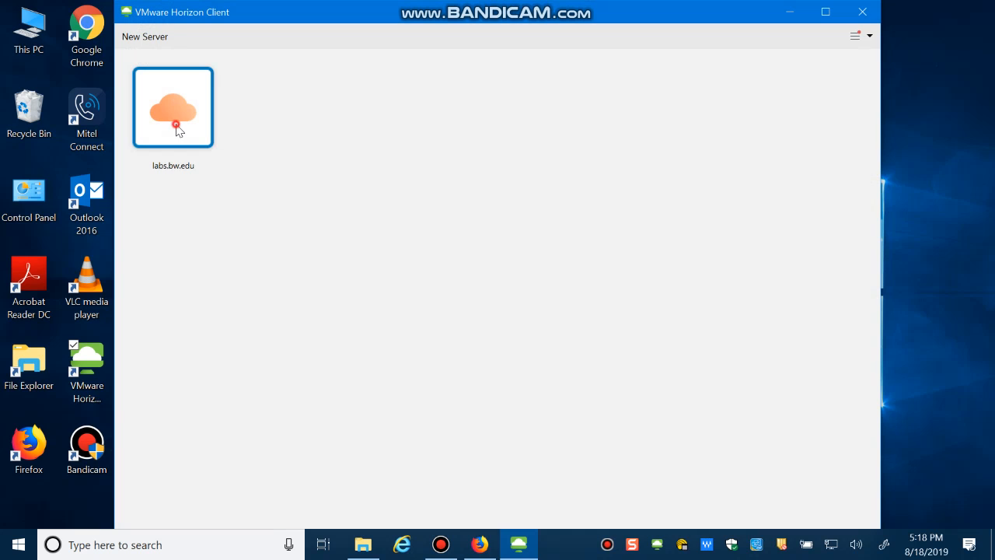
double_click(173, 107)
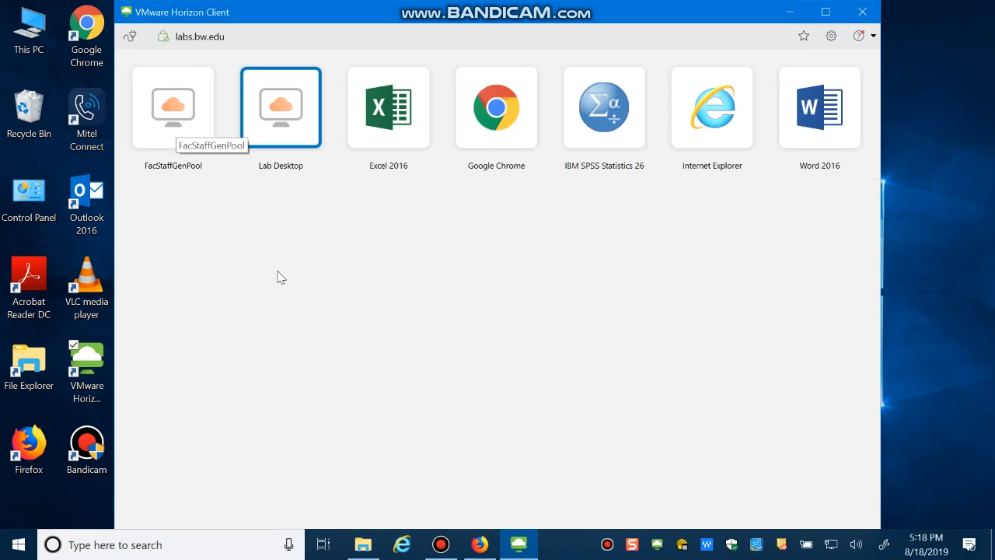
mouse_move(291, 302)
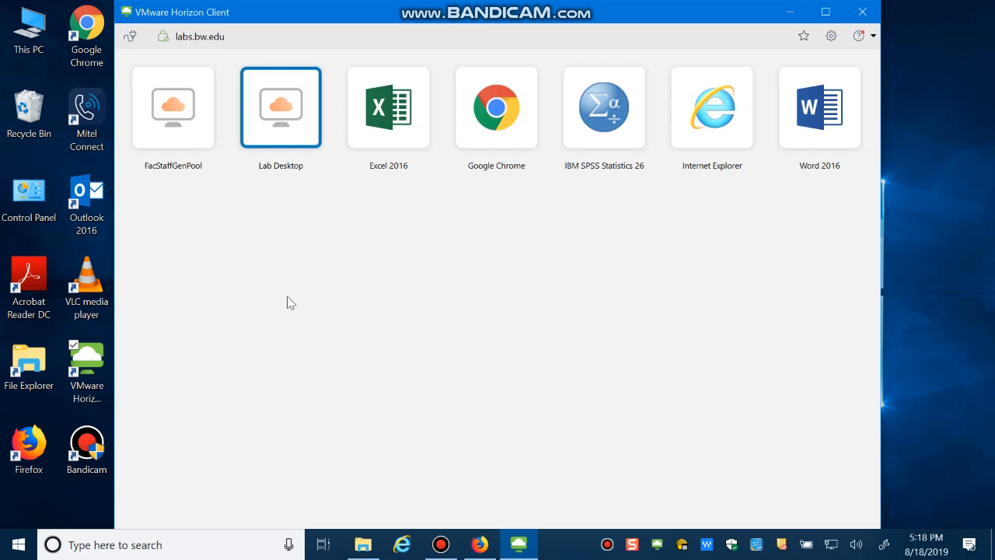
mouse_move(495, 117)
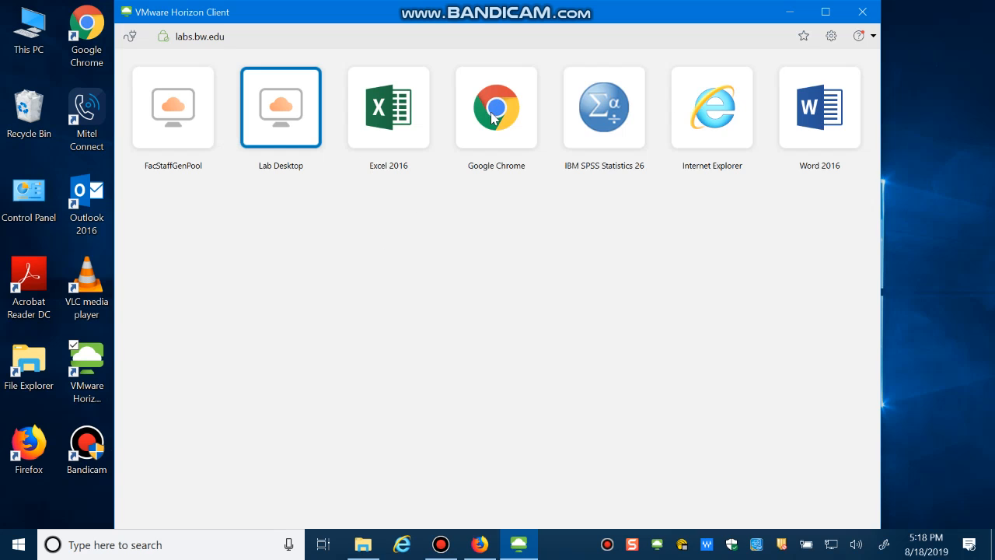
mouse_move(156, 183)
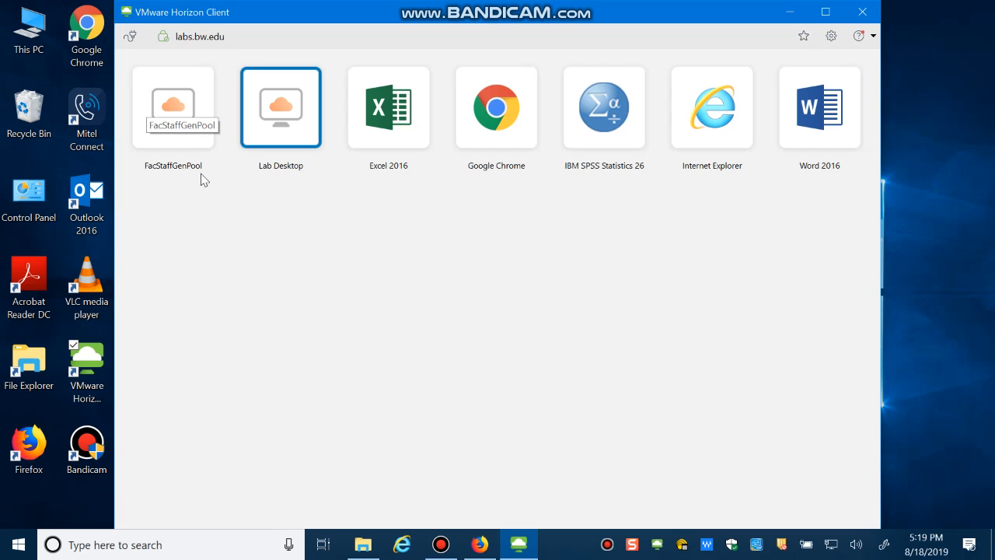
mouse_move(118, 166)
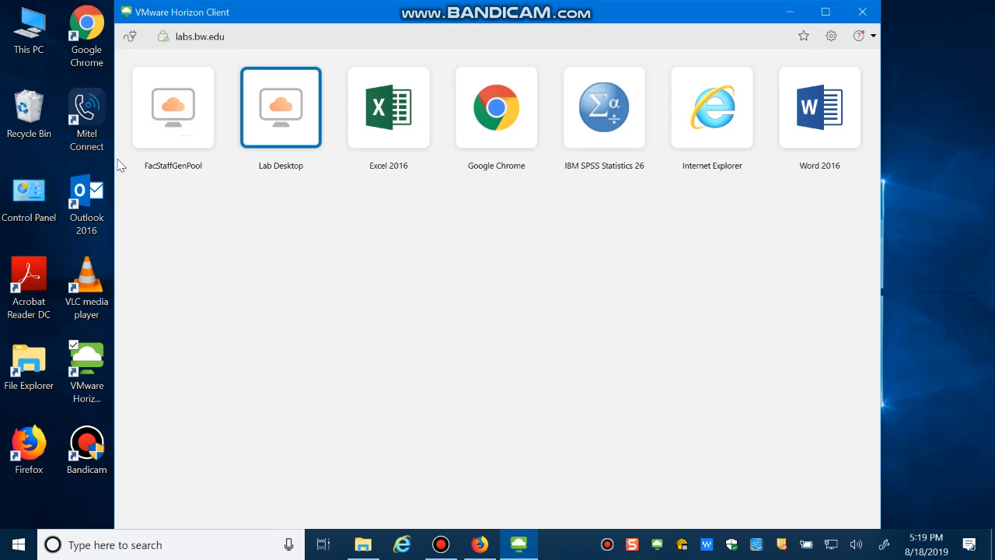
mouse_move(244, 180)
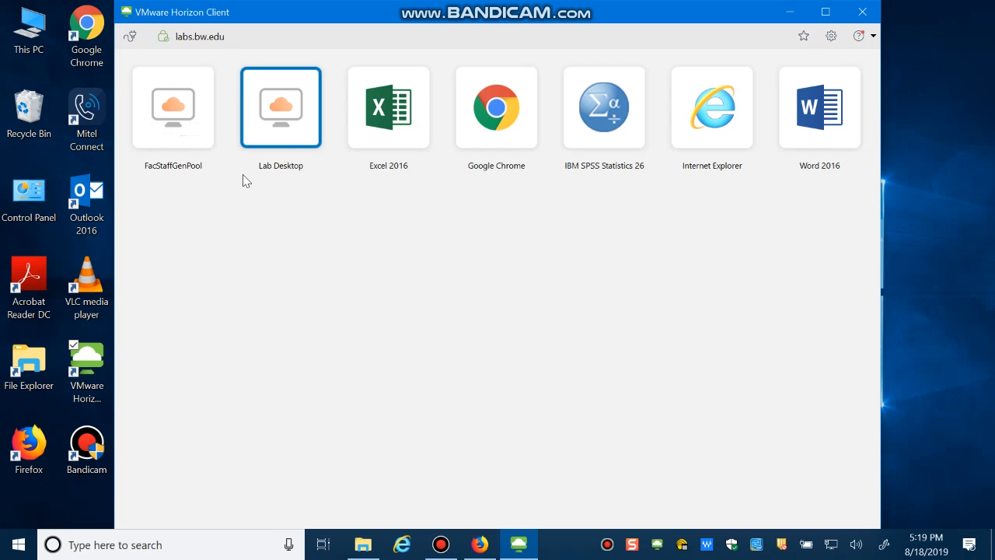
mouse_move(288, 144)
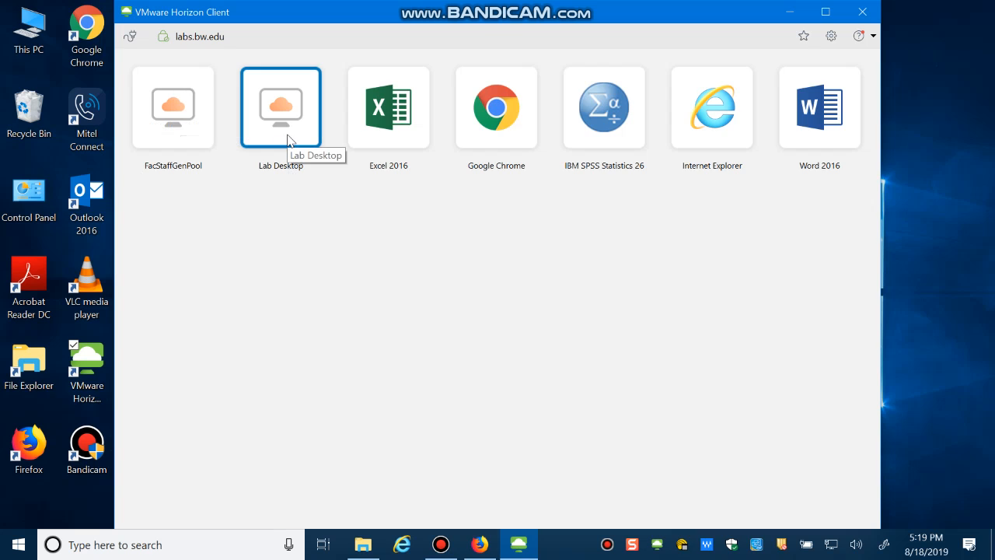
Step: Connect to the Lab Desktop remote session from its tile
double_click(280, 107)
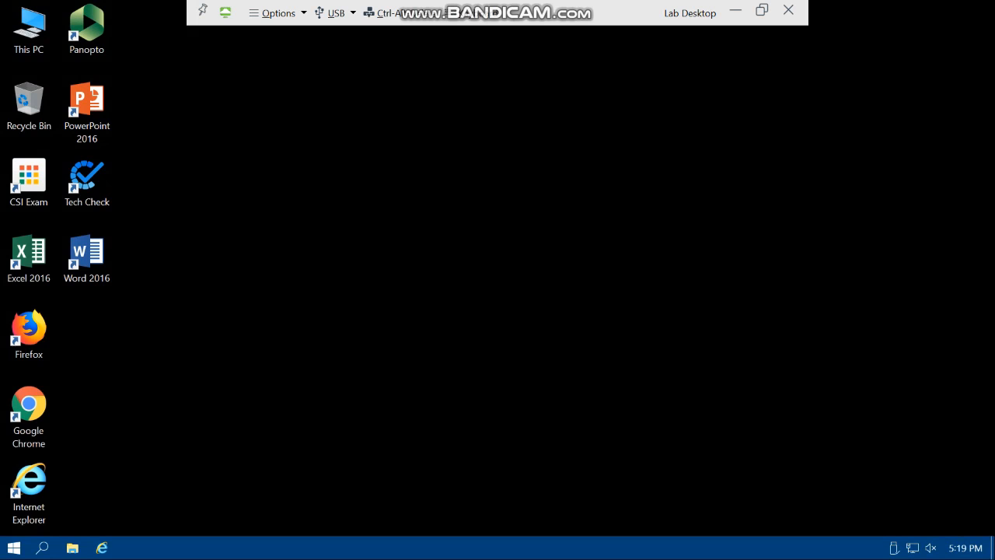
Step: Expand Academic Software in the remote Start menu and scroll to ArcMap 10.7
click(12, 545)
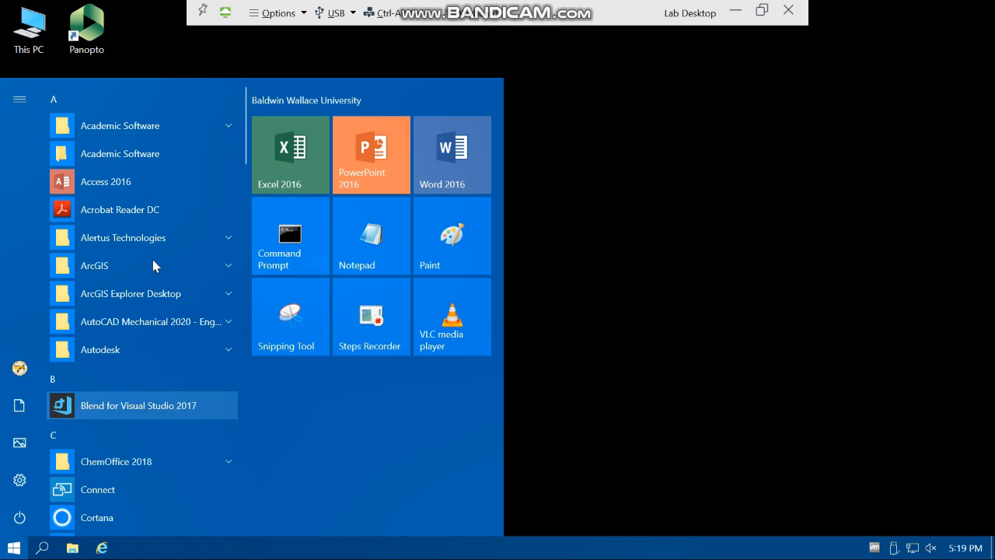
click(120, 125)
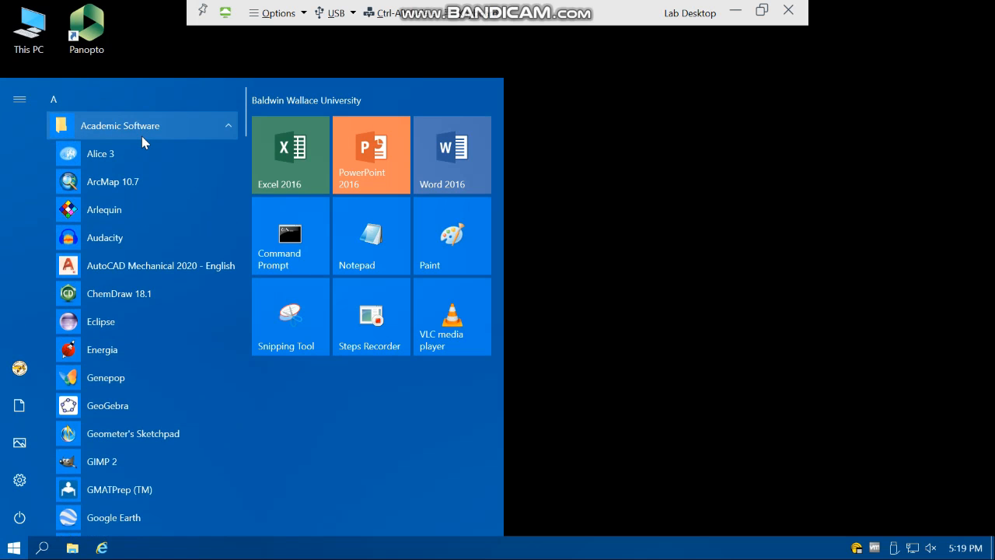
mouse_move(112, 246)
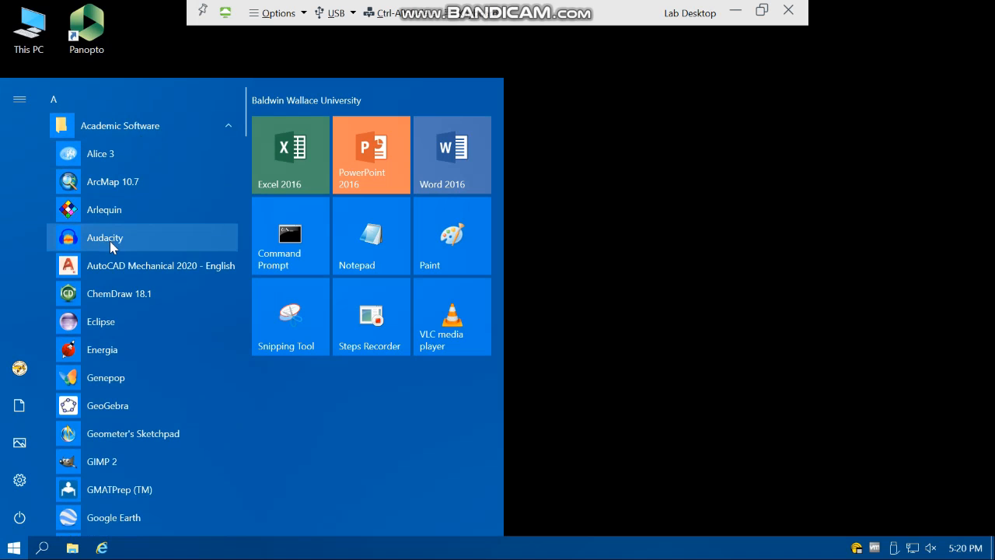
mouse_move(129, 186)
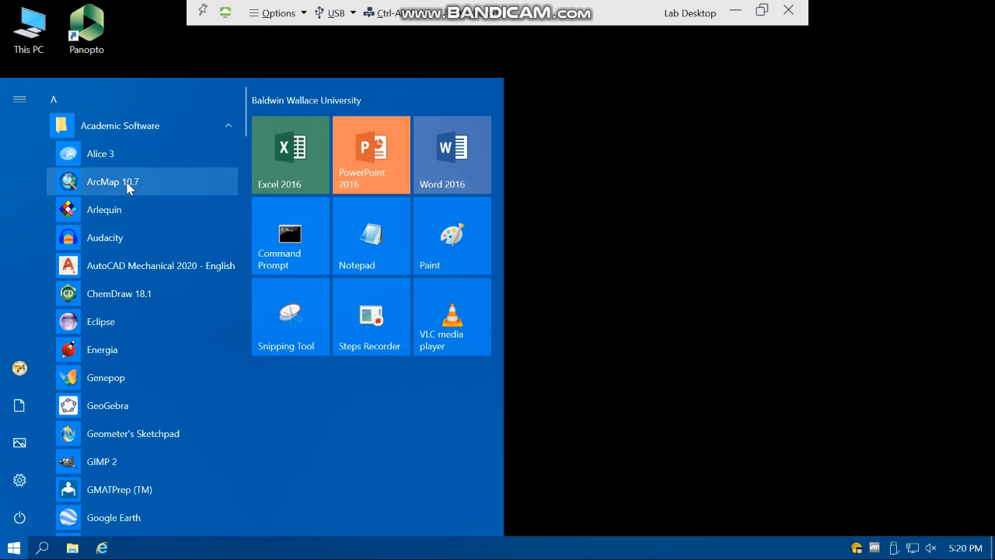
scroll(down, 3)
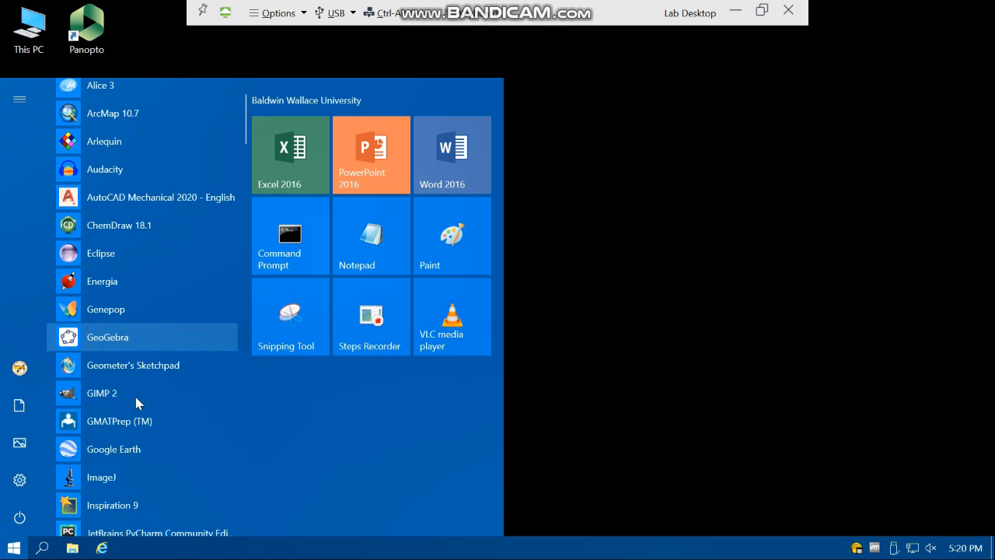
mouse_move(129, 456)
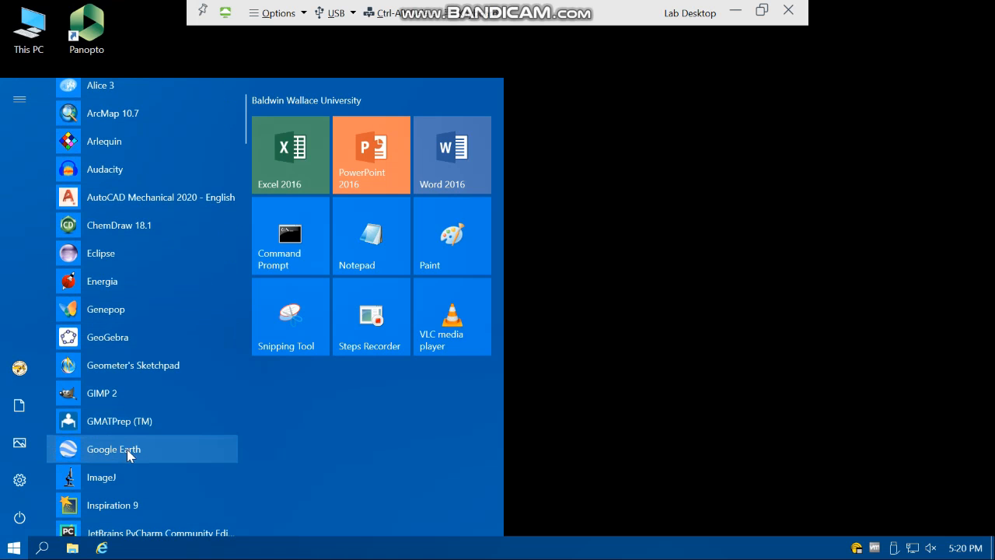
scroll(down, 3)
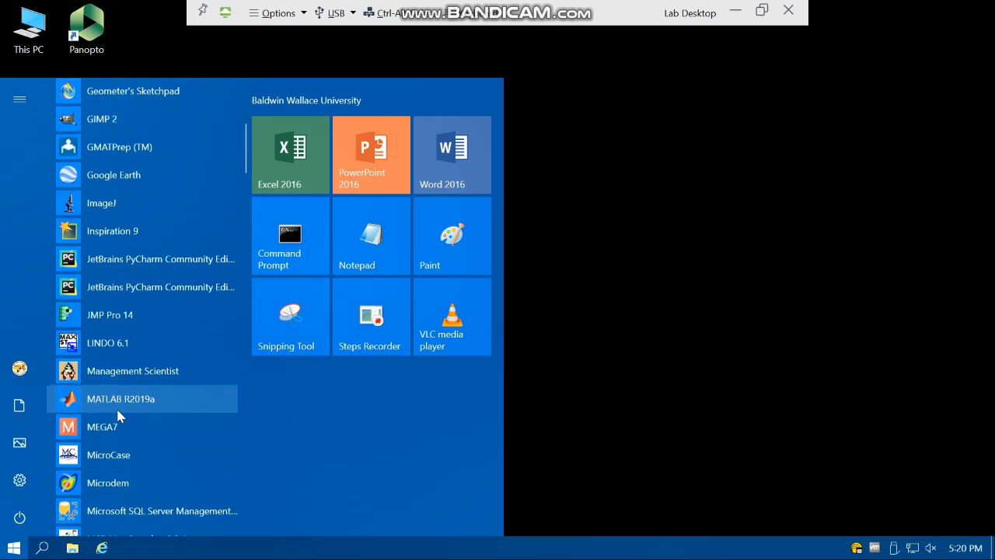
mouse_move(77, 315)
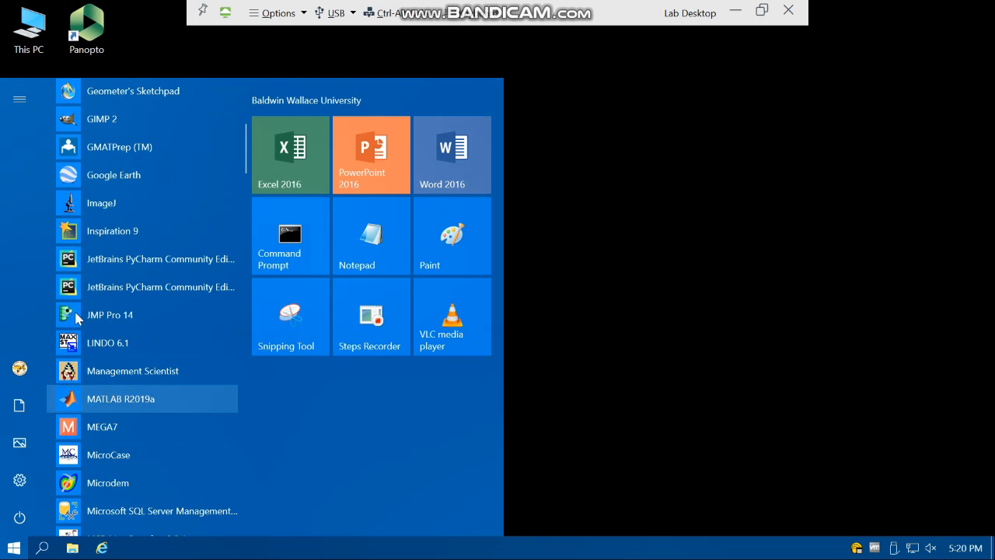
mouse_move(124, 258)
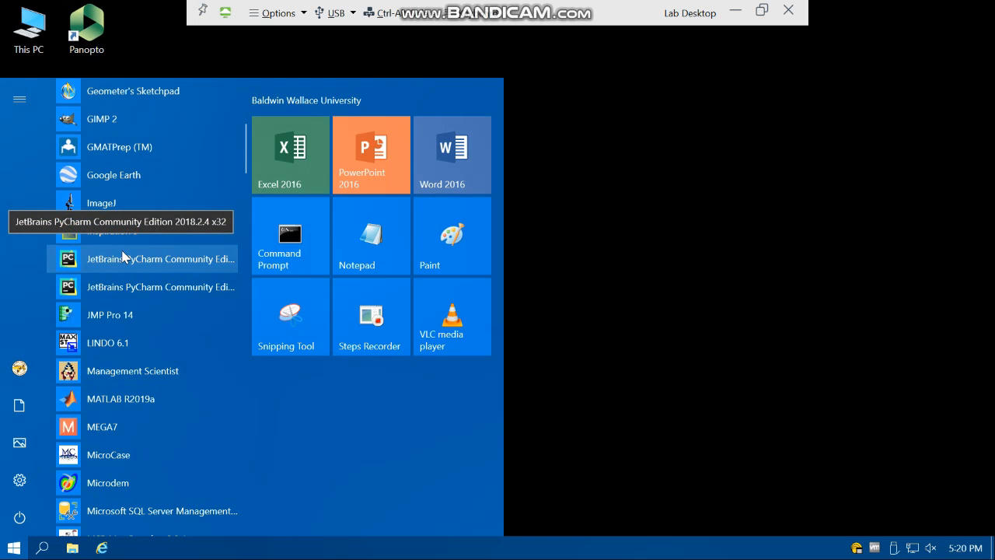
mouse_move(117, 356)
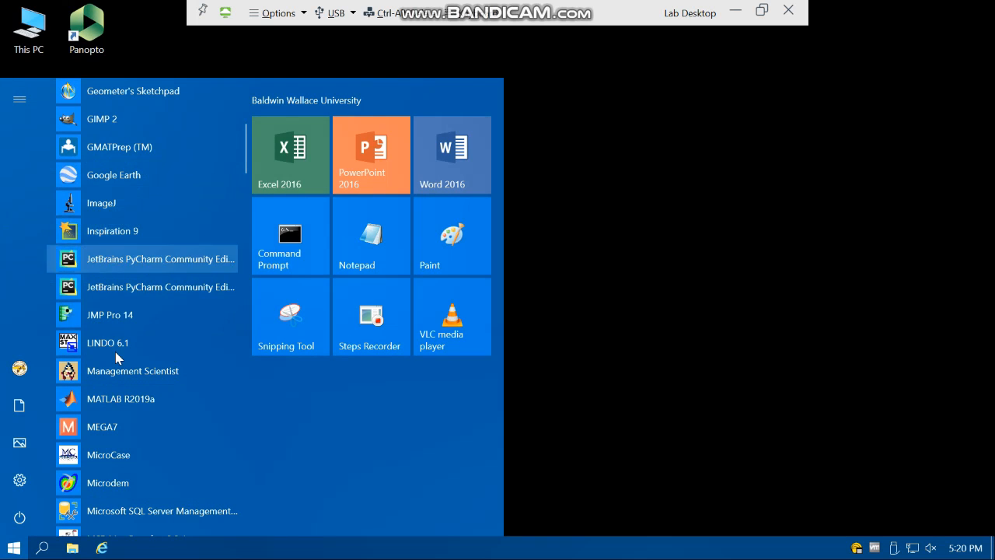
mouse_move(115, 344)
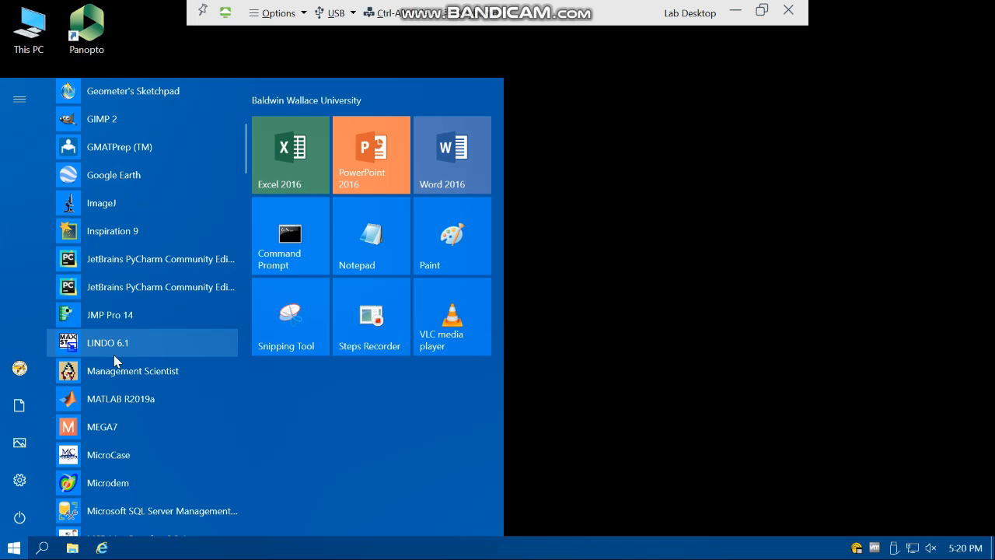
mouse_move(147, 423)
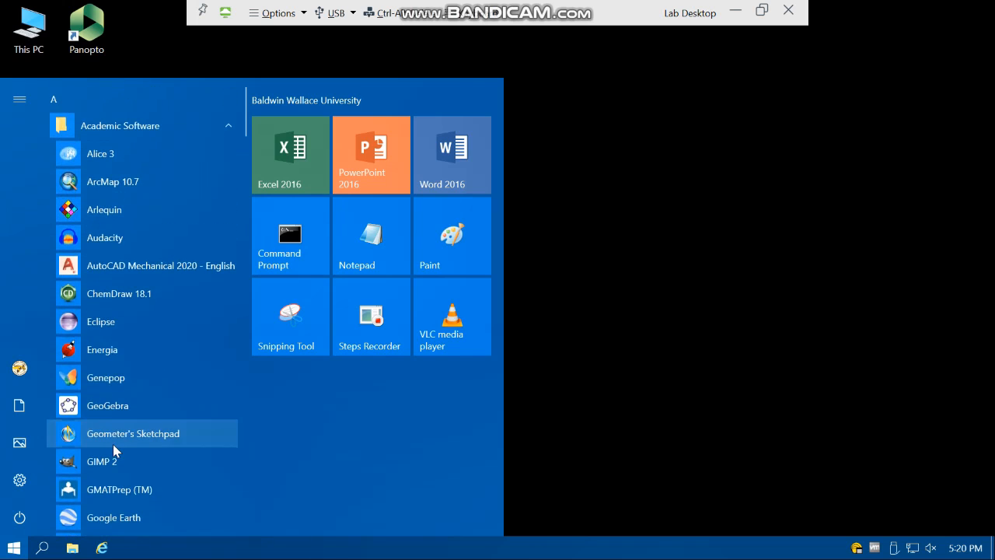
mouse_move(117, 188)
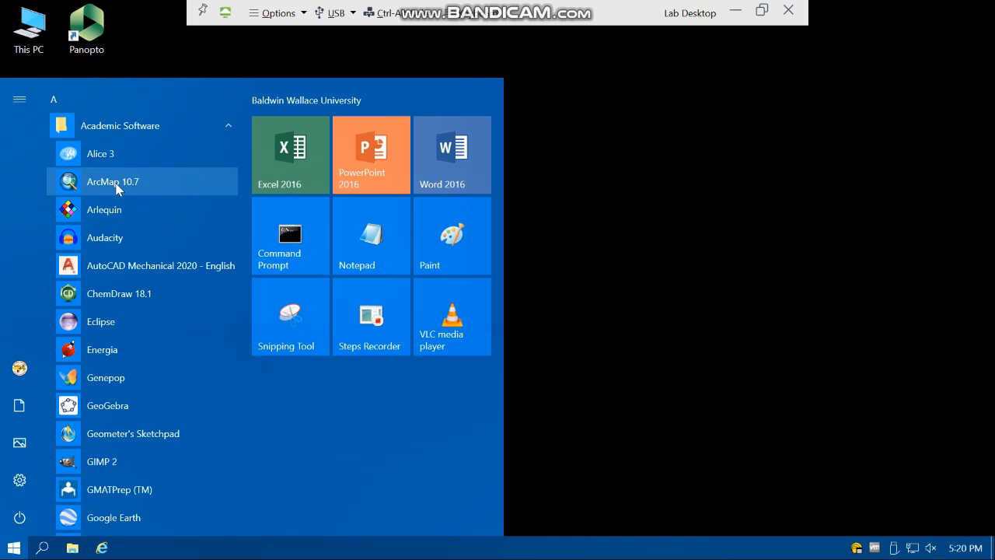
mouse_move(130, 125)
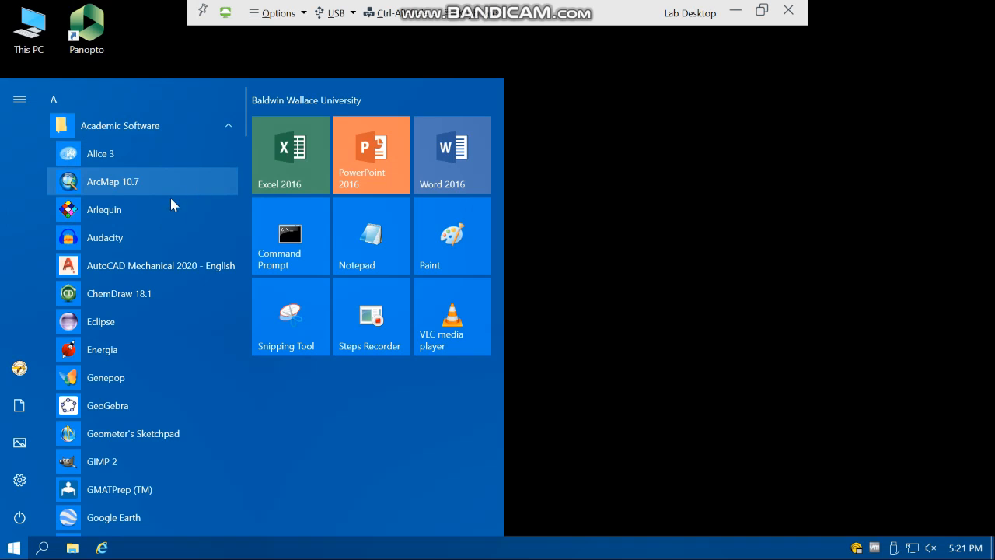
mouse_move(20, 368)
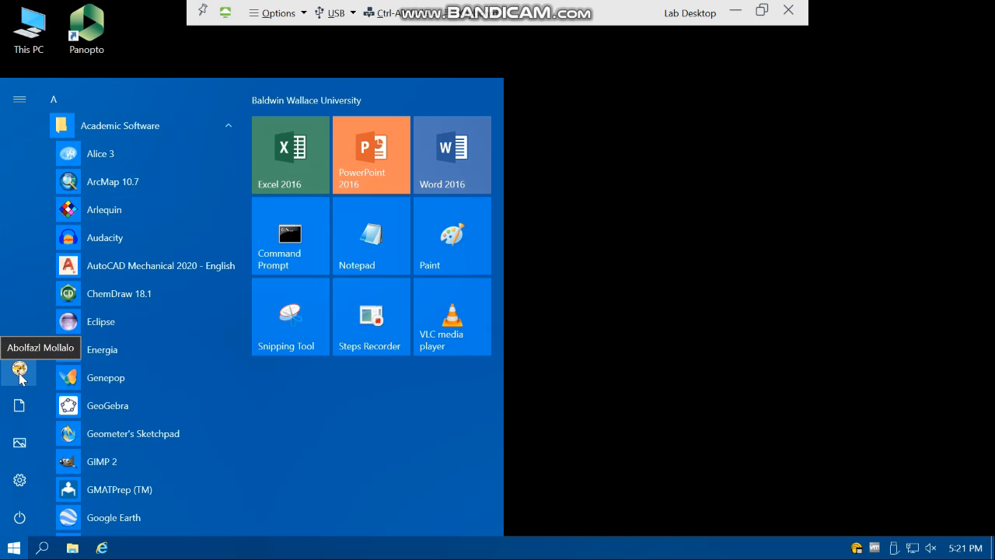
mouse_move(22, 385)
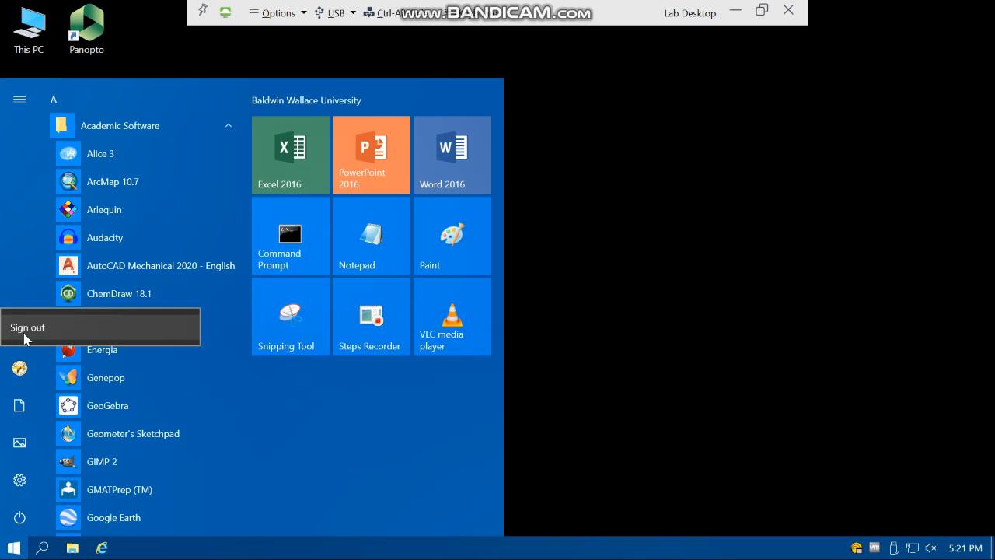
mouse_move(25, 340)
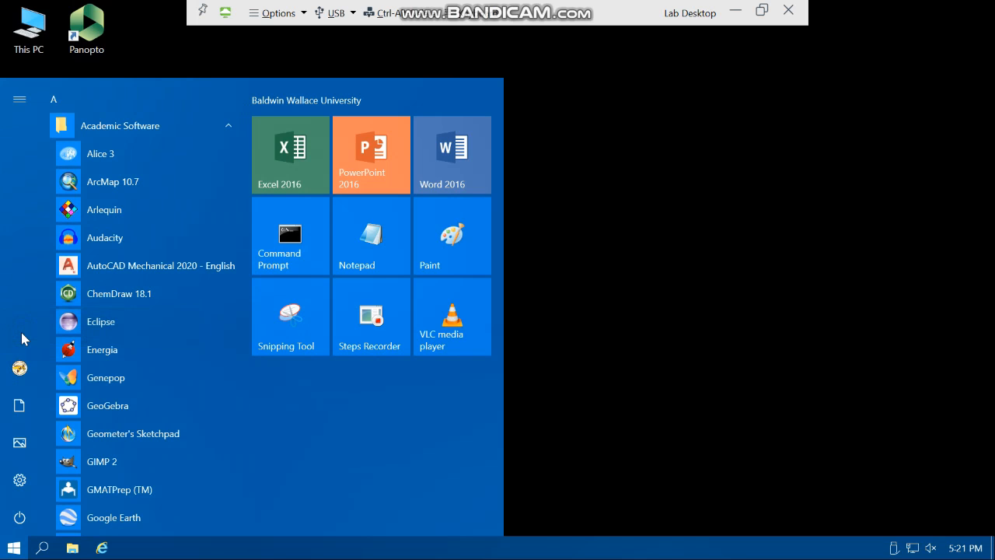